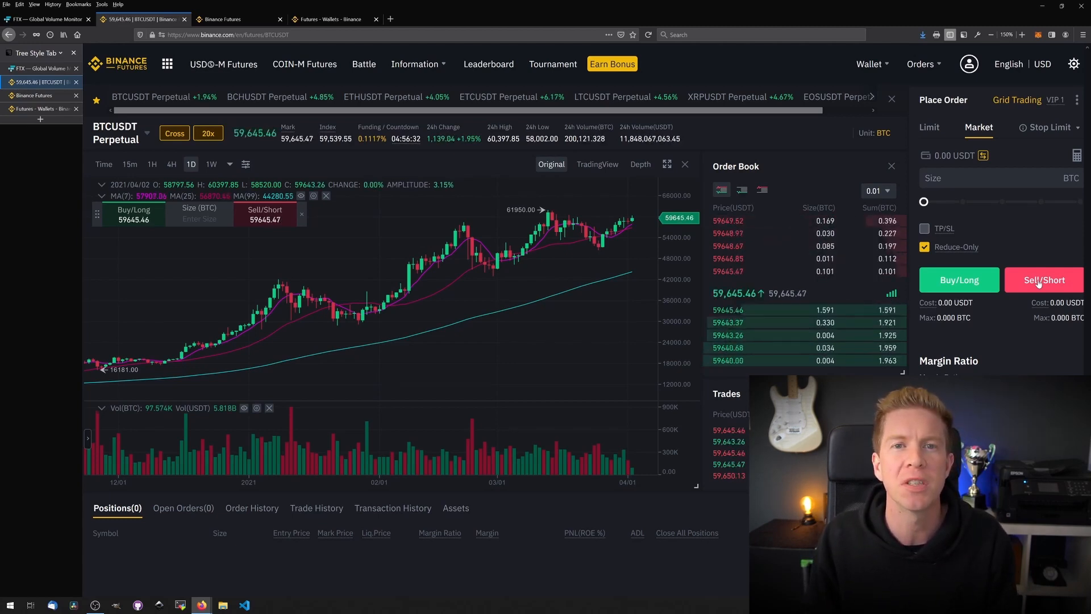
# Step: Show real-time USDⓈ-M futures funding rates sorted highest first, with REEFUSDT on top
pyautogui.click(222, 19)
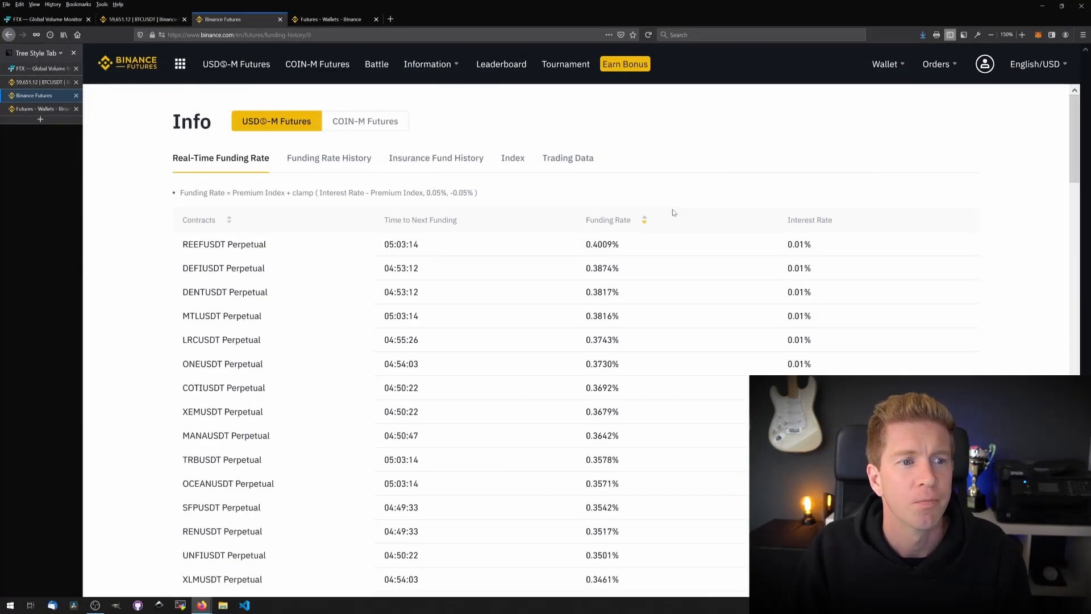
# Step: Open a USDT transfer from Spot Wallet to USDⓈ-M Futures on the Futures Wallets page
pyautogui.click(328, 19)
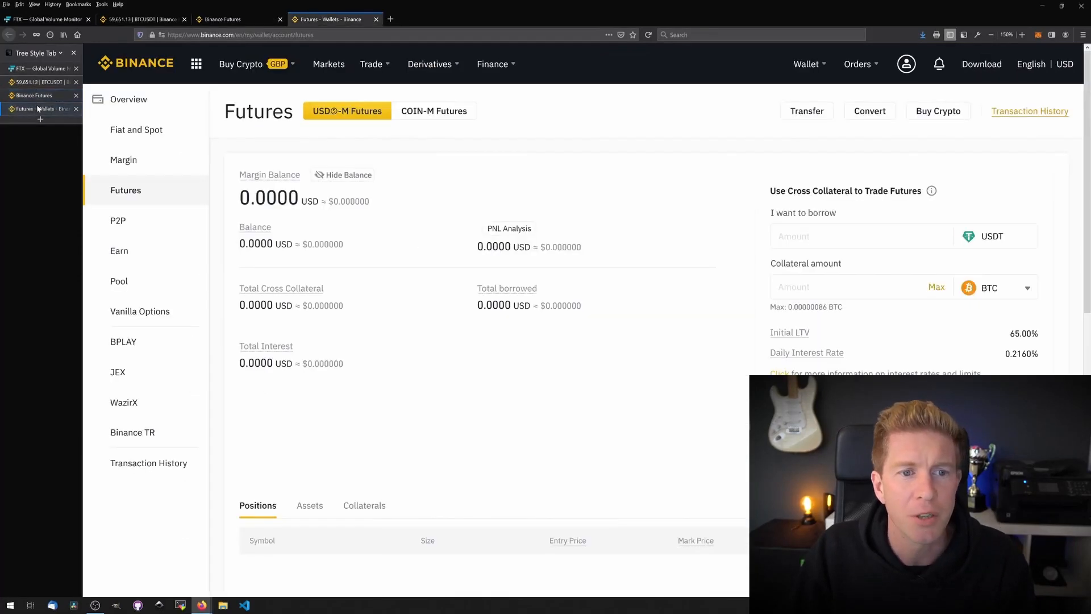
pyautogui.click(430, 63)
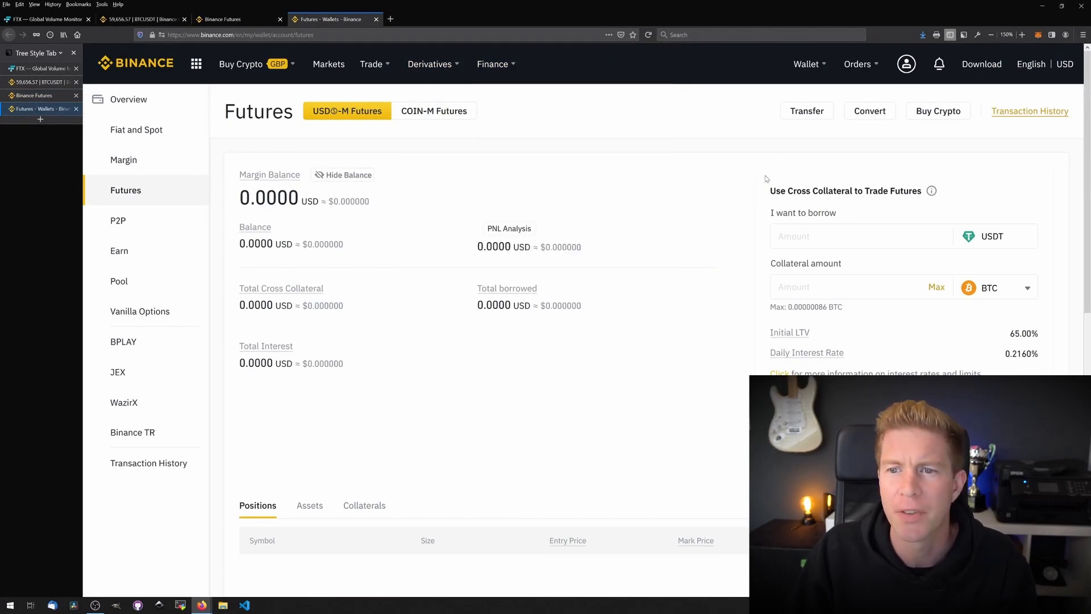
pyautogui.click(806, 111)
pyautogui.write('0')
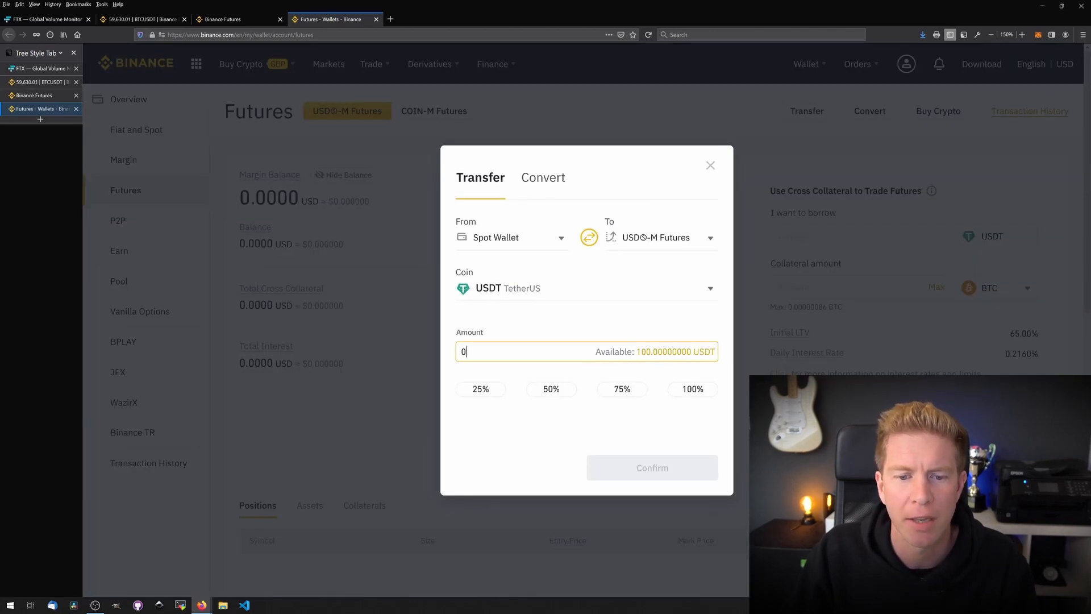
# Step: Transfer 50 USDT to futures, then view REEF/USDT spot and REEFUSDT perpetual side by side
pyautogui.write('50')
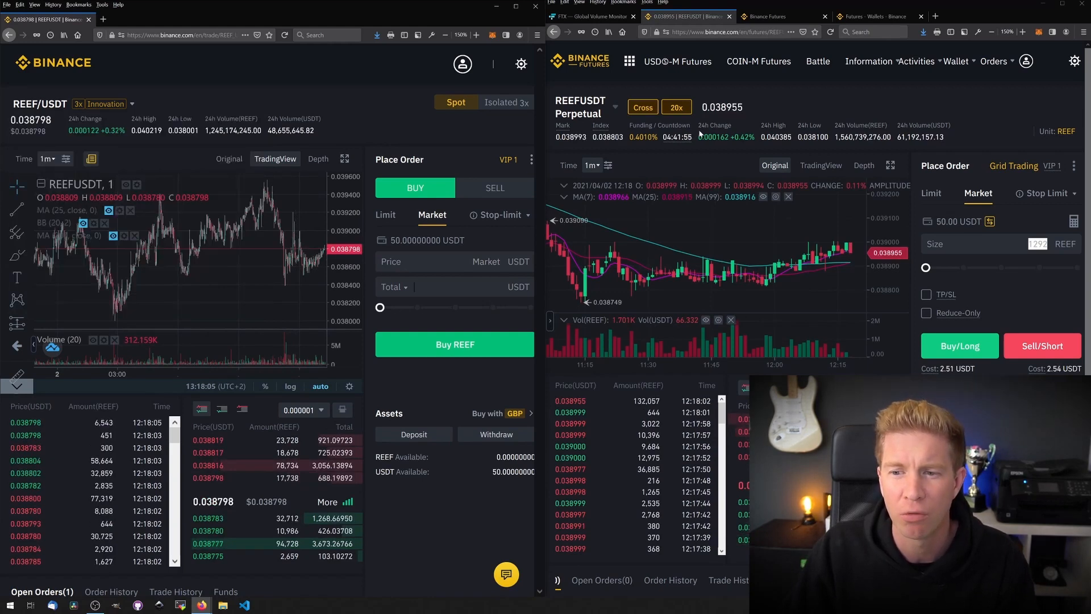
# Step: Place a market buy for REEF on REEF/USDT spot using 100% of the 50 USDT
pyautogui.moveTo(380, 307); pyautogui.dragTo(525, 306)
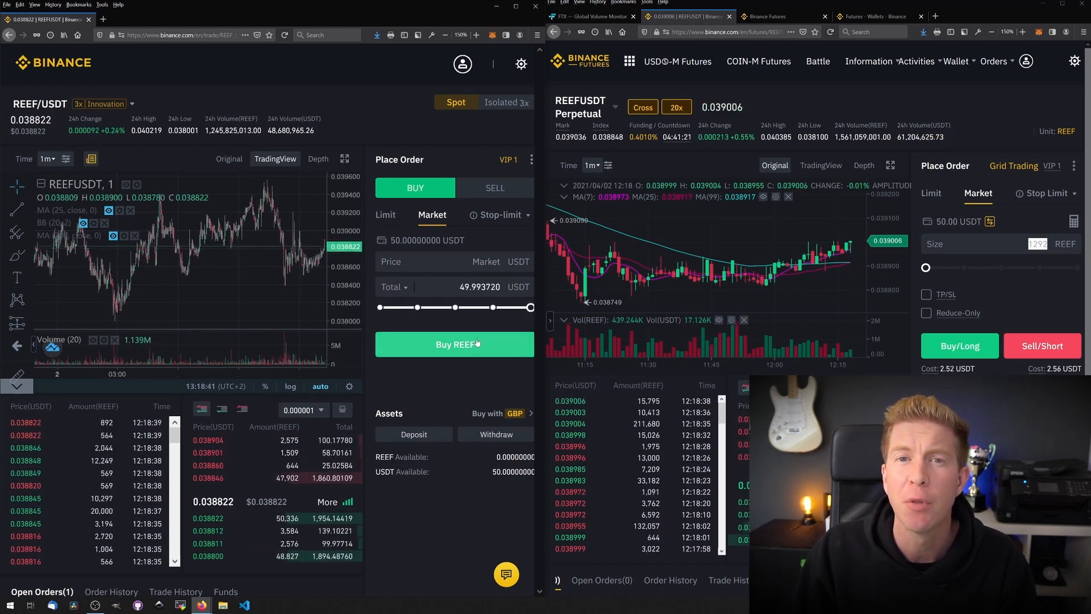
pyautogui.click(455, 344)
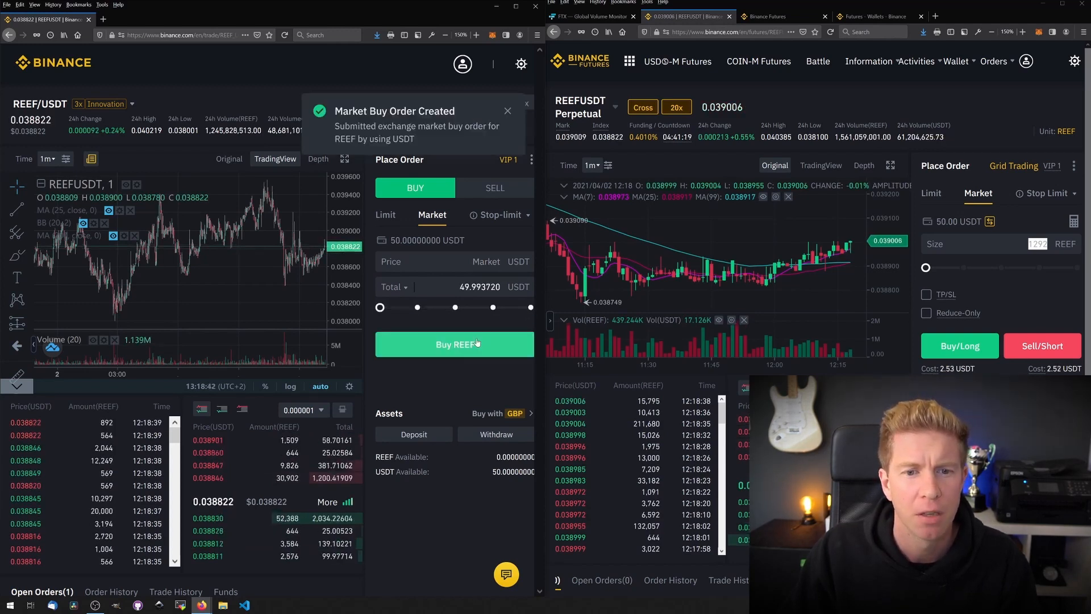